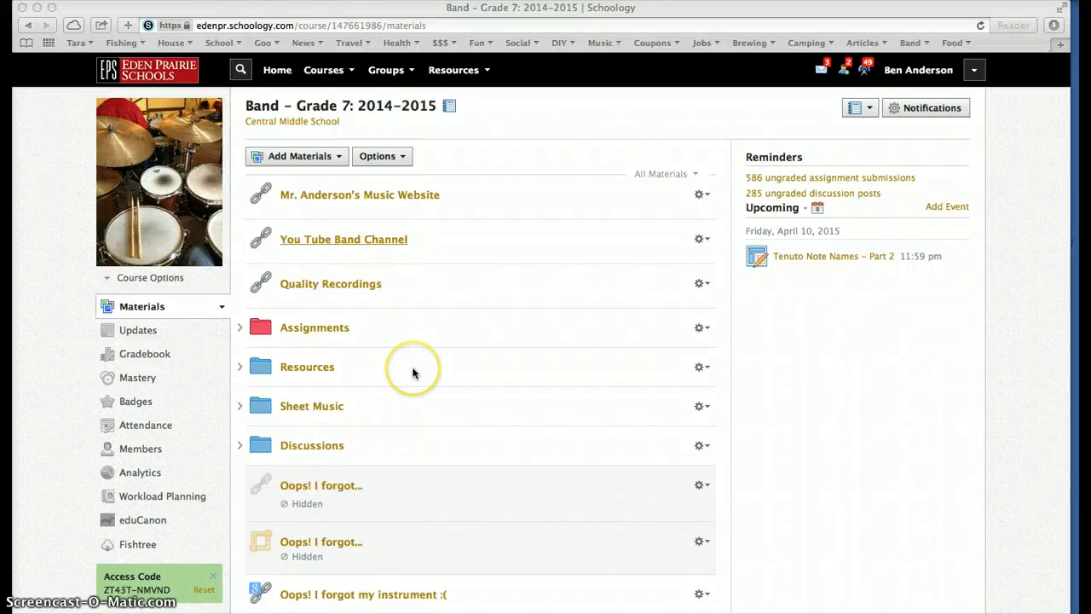
mouse_move(296, 331)
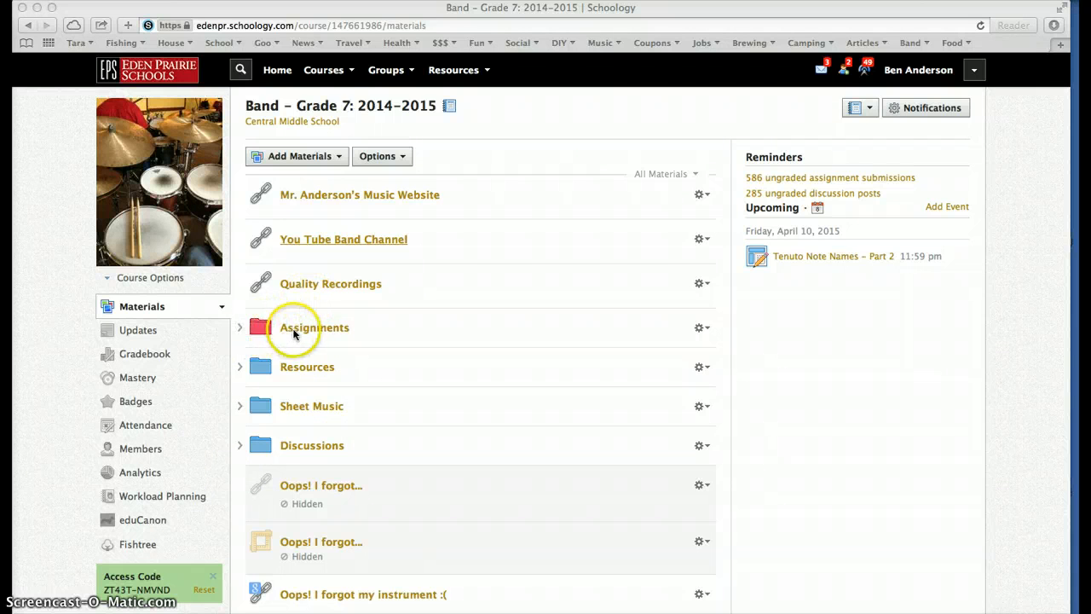
Step: Open the Tenuto Note Names – Part 2 assignment from the band course's Assignments folder
click(314, 328)
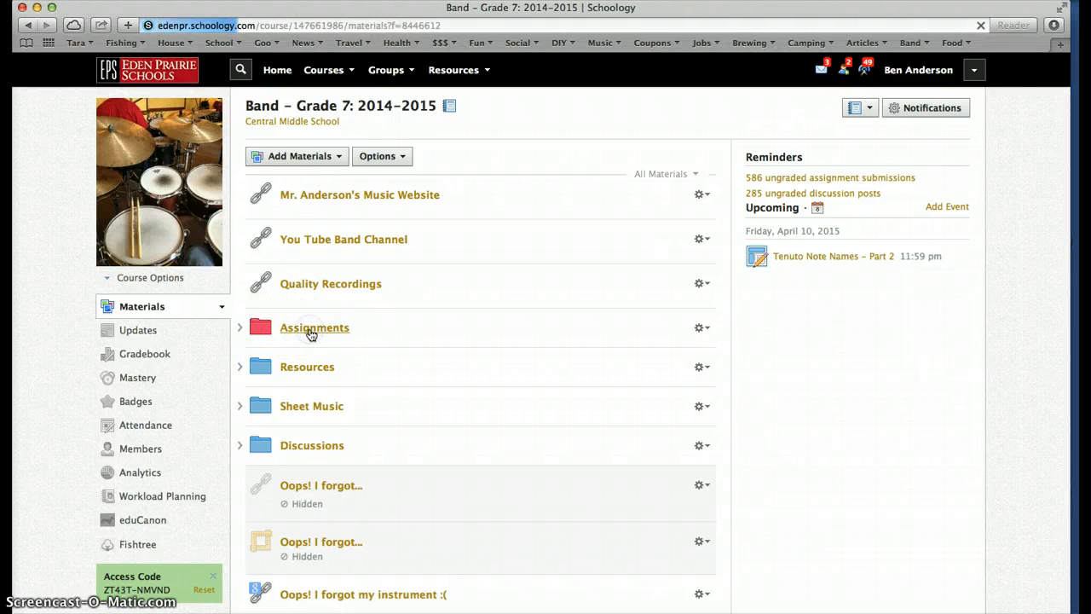
click(314, 328)
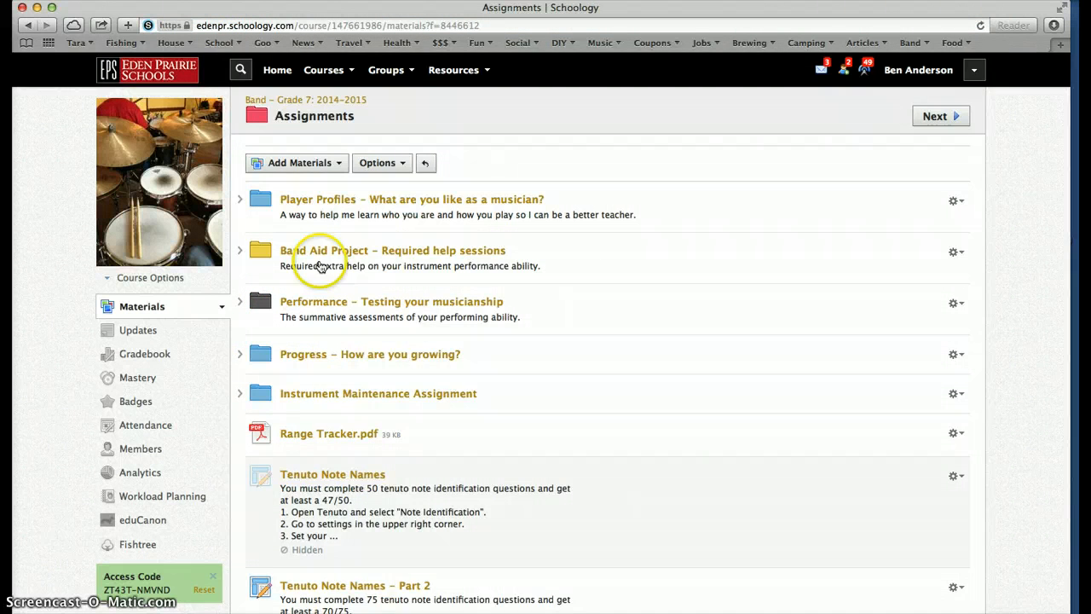
scroll(down, 3)
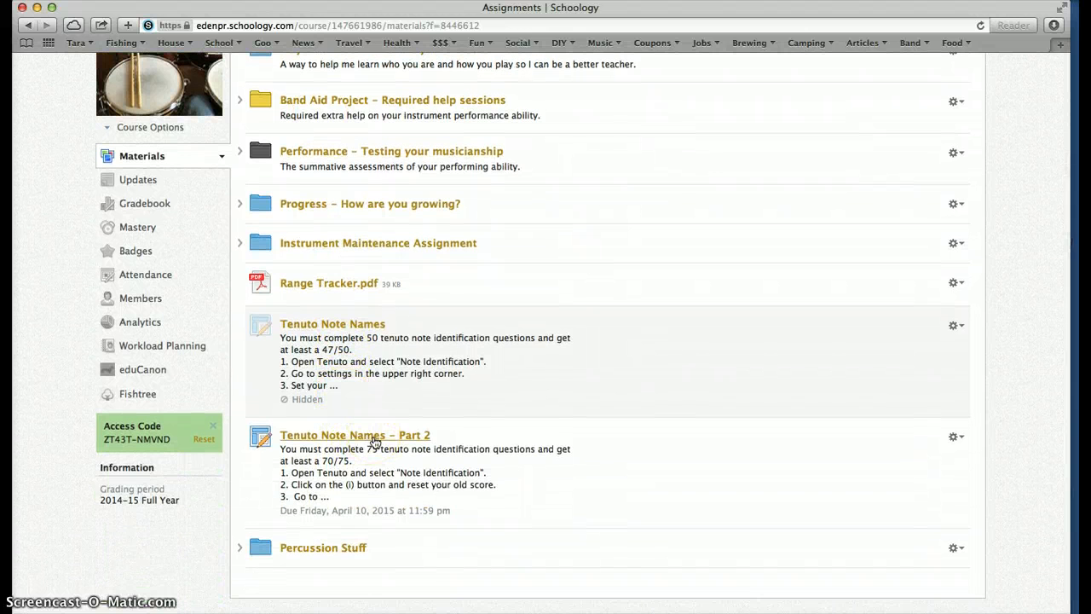
click(355, 435)
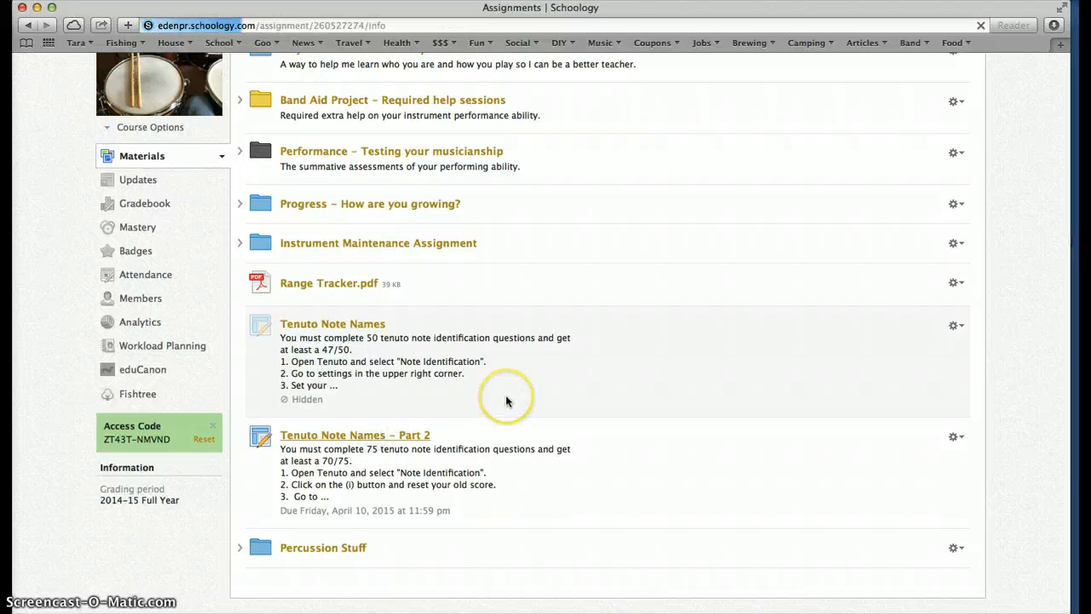
Step: Load the assignment page and select the Set the Key Signatures instruction line
click(354, 435)
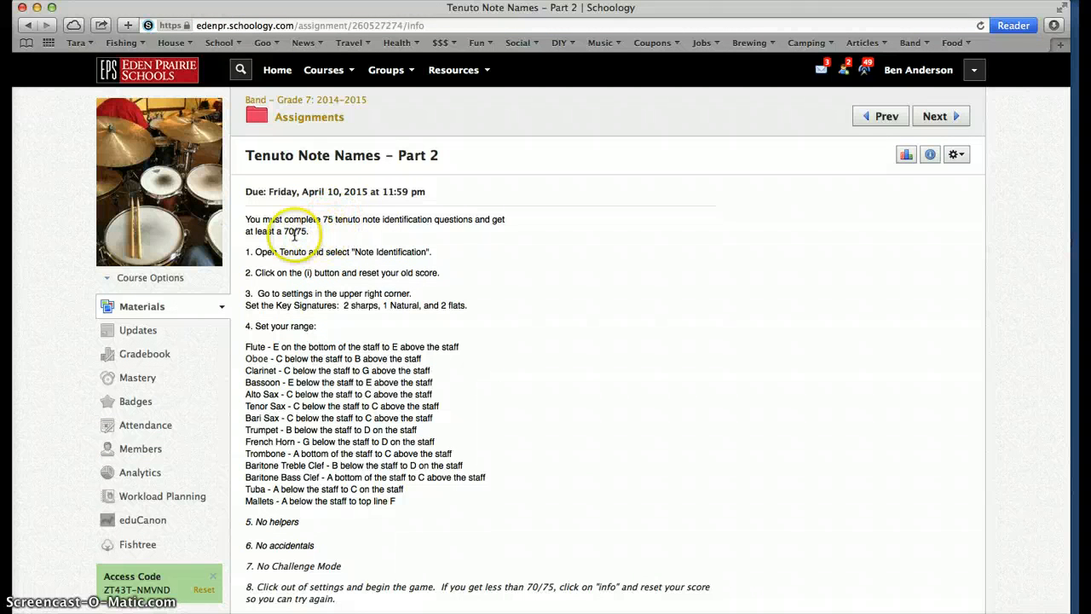
mouse_move(326, 409)
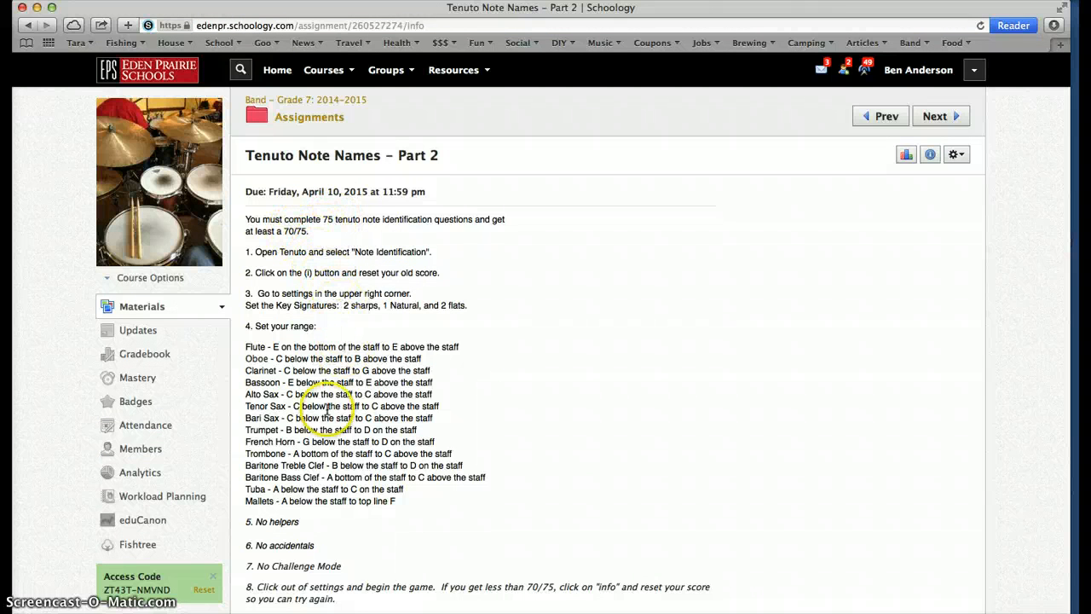
scroll(down, 3)
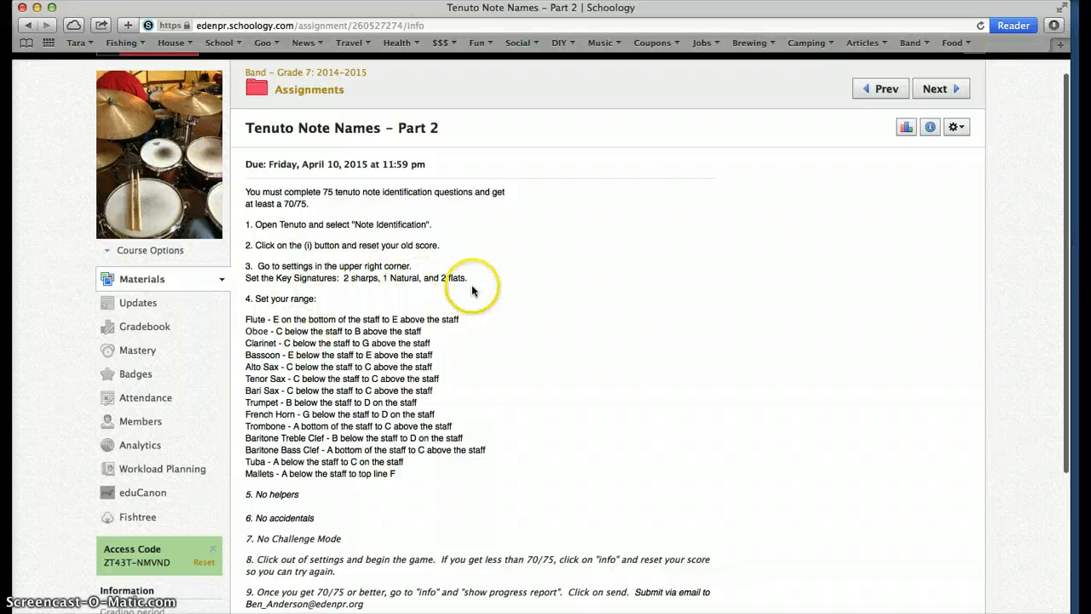
triple_click(355, 278)
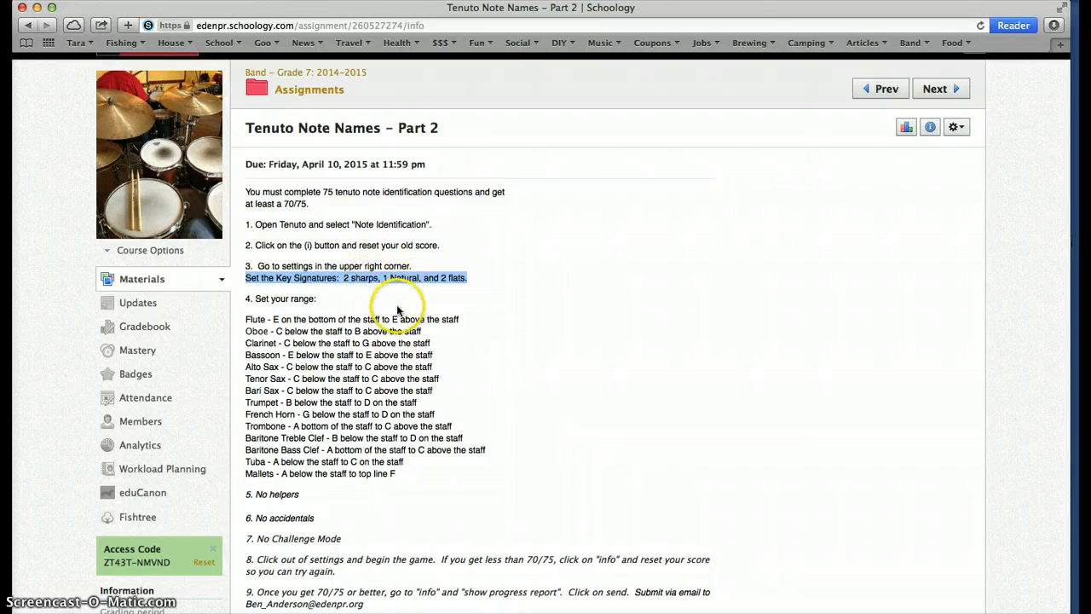
scroll(down, 3)
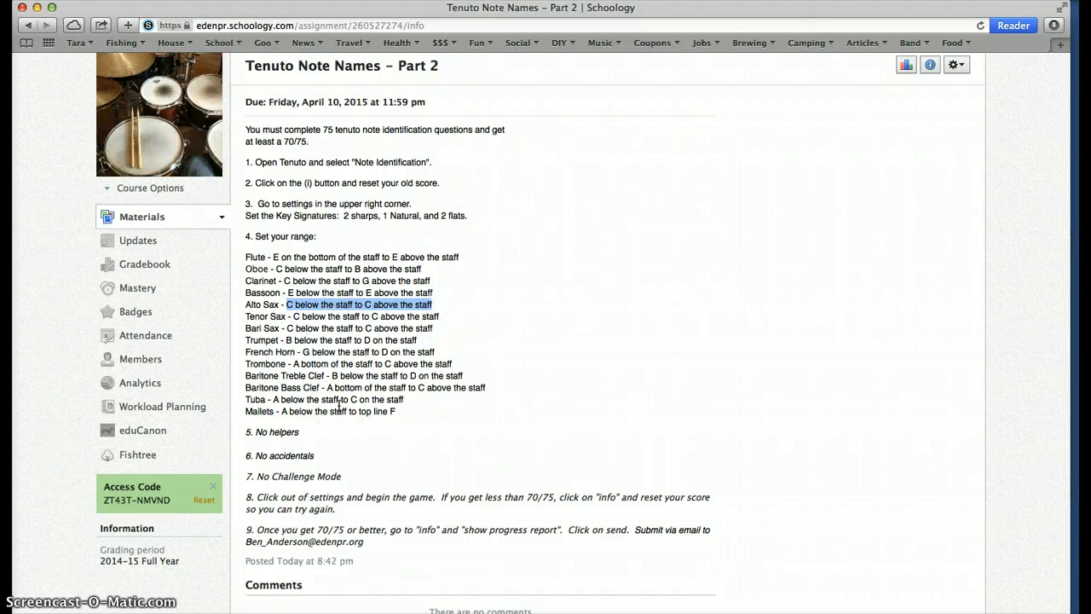
scroll(down, 3)
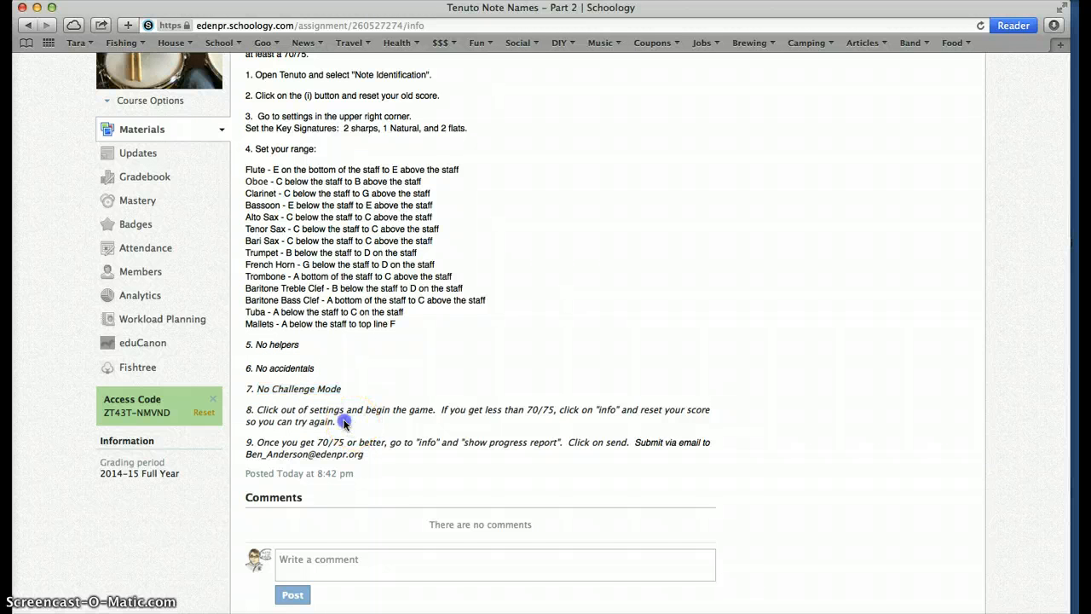
drag(255, 409, 334, 421)
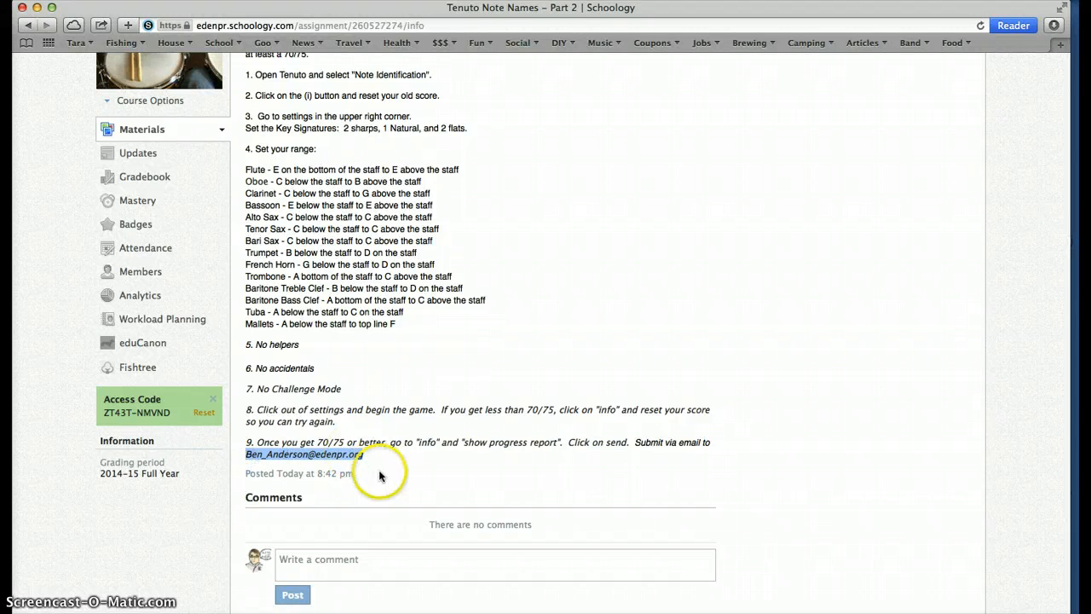
mouse_move(430, 334)
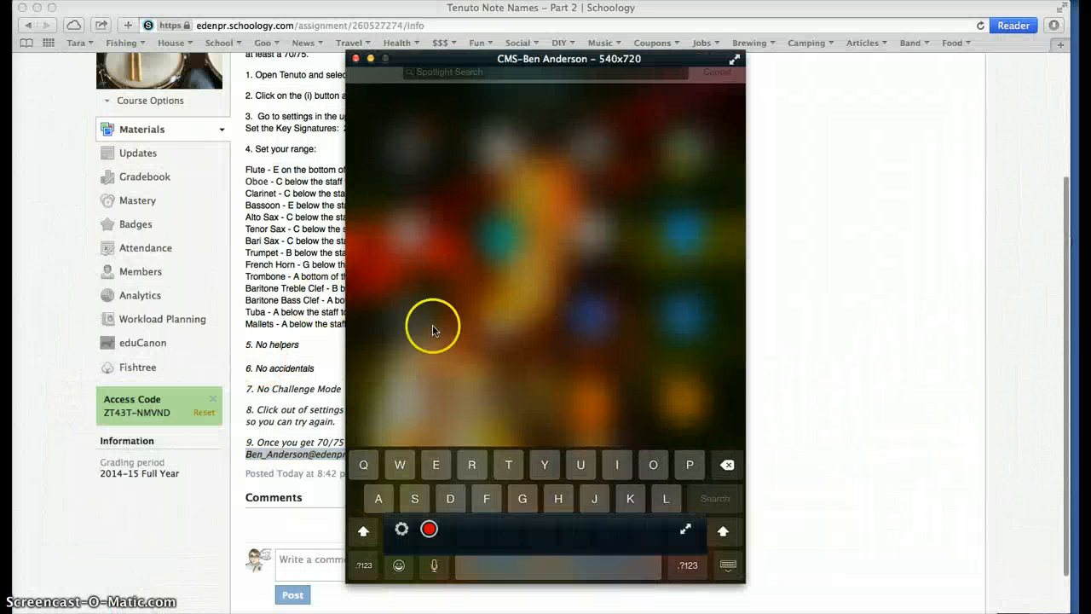
mouse_move(682, 143)
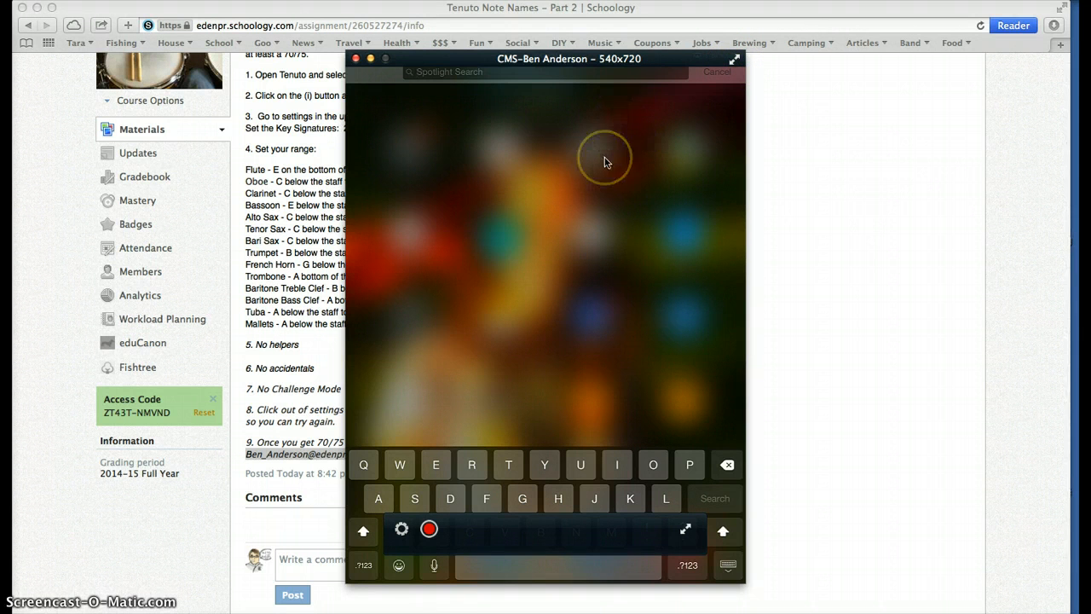
Step: Launch Tenuto from Spotlight search and land in the Note Identification exercise
text(tenut)
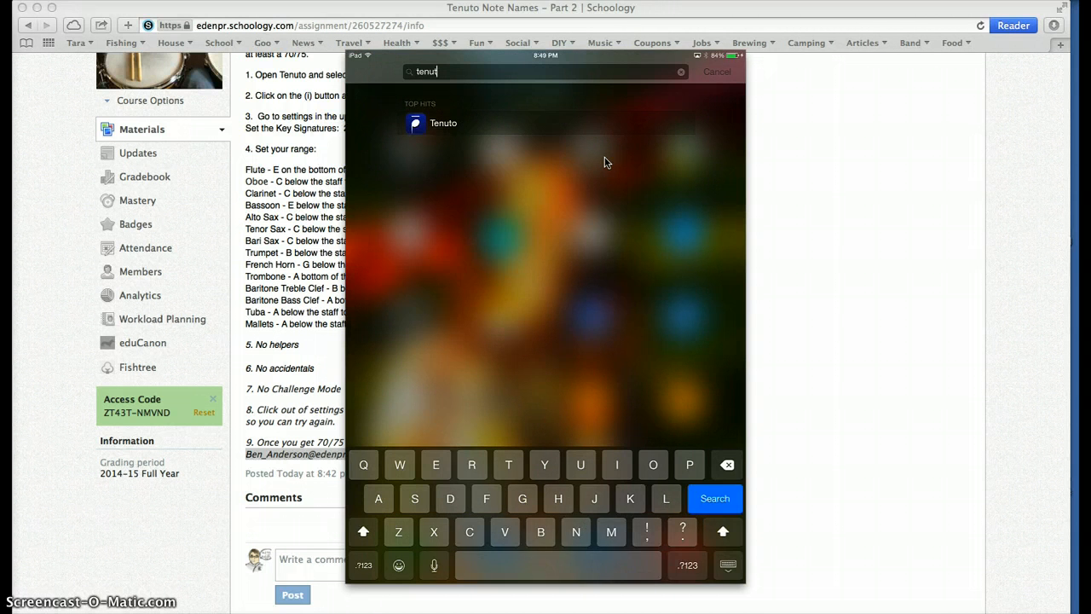
click(443, 123)
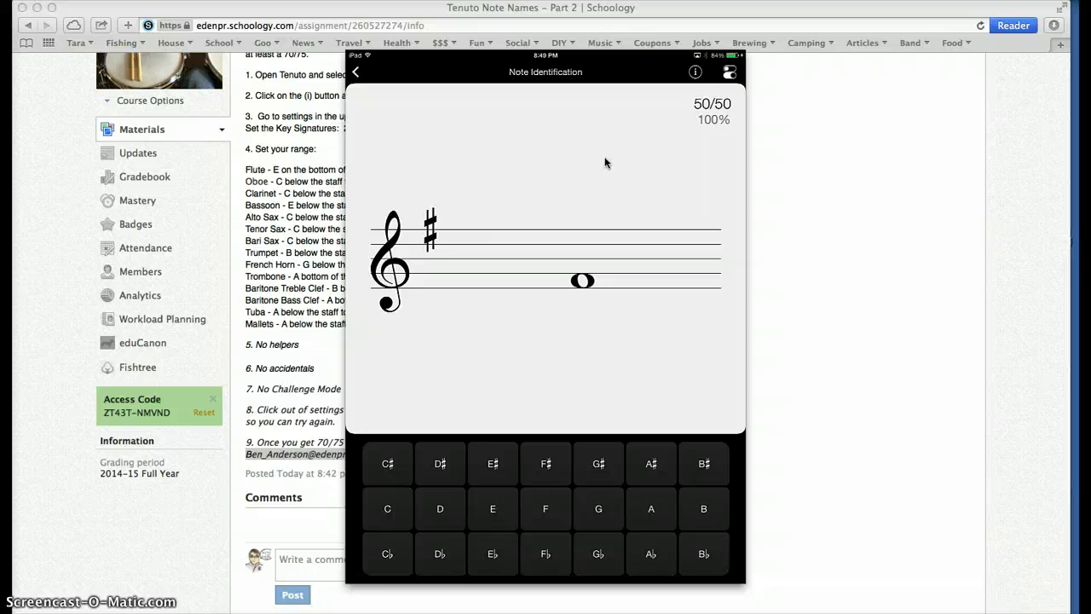
Step: Reset the old score, then adjust the clef choices (bass added, treble removed) in Customize
click(696, 71)
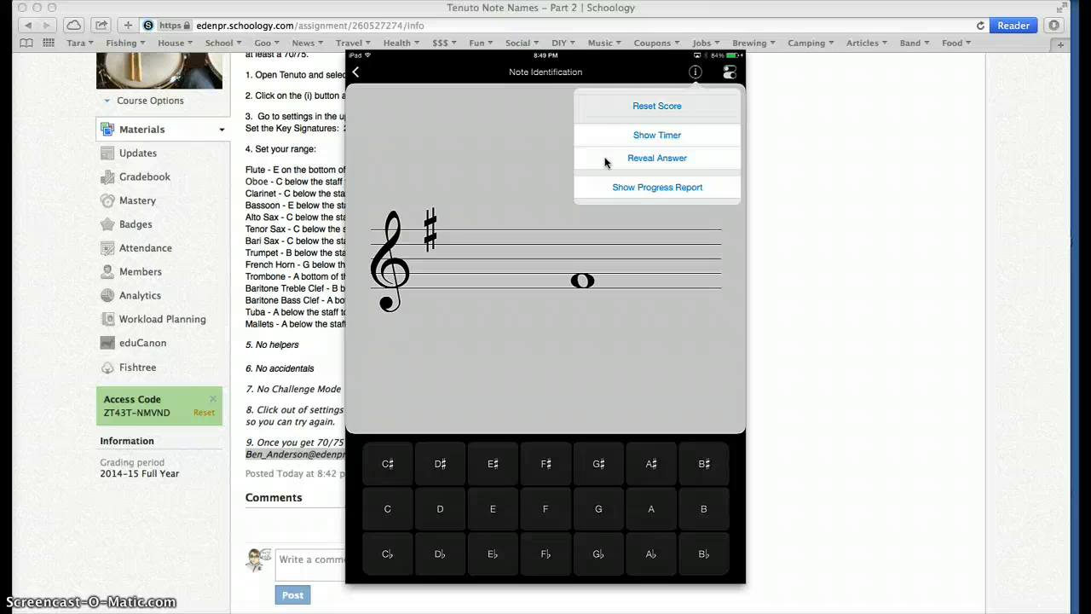
click(656, 106)
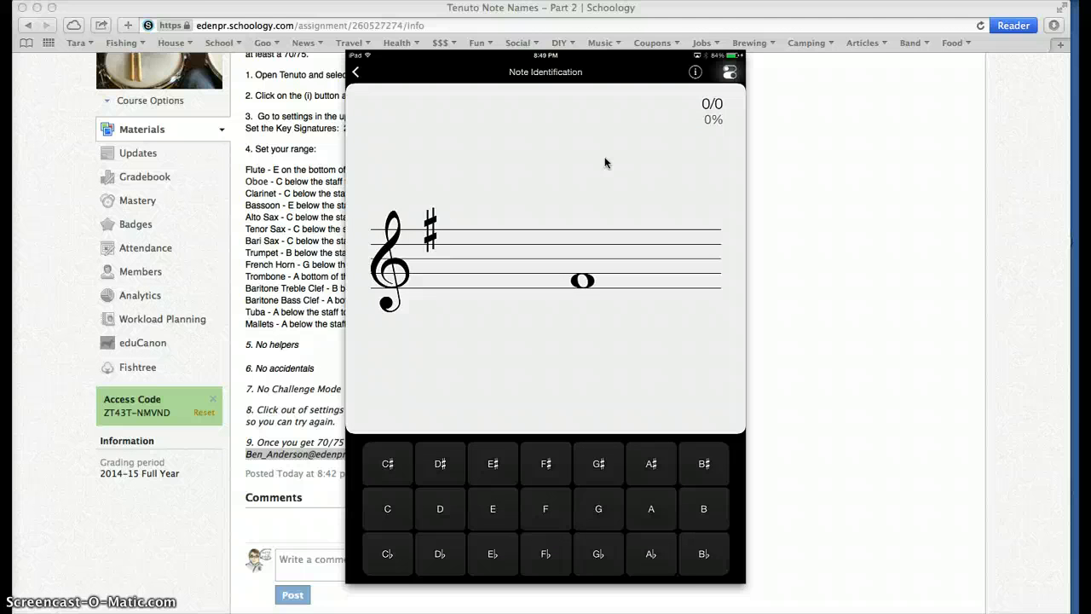
click(729, 72)
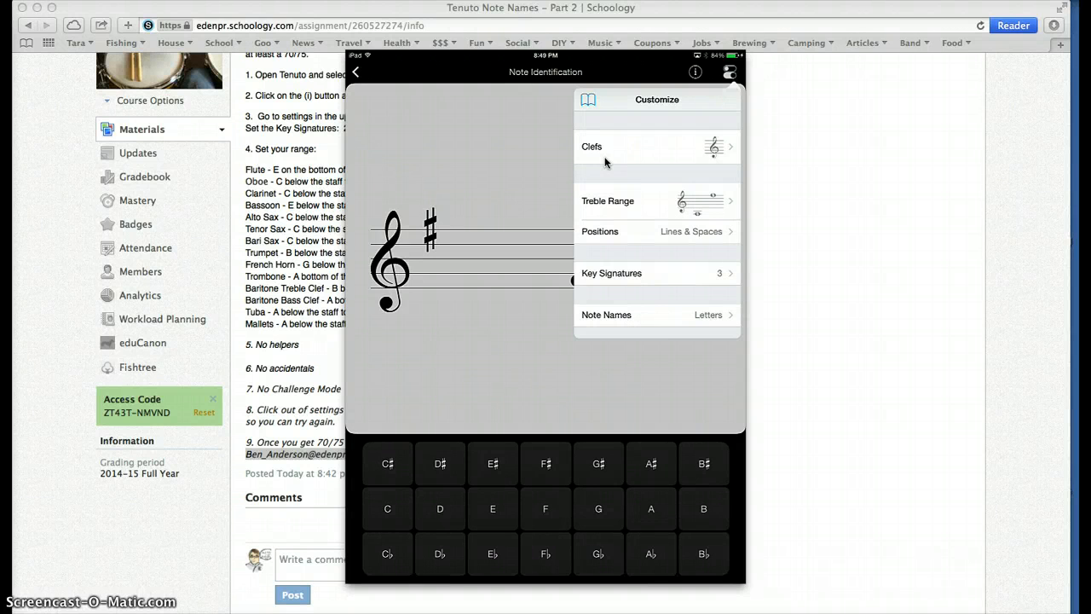
click(656, 146)
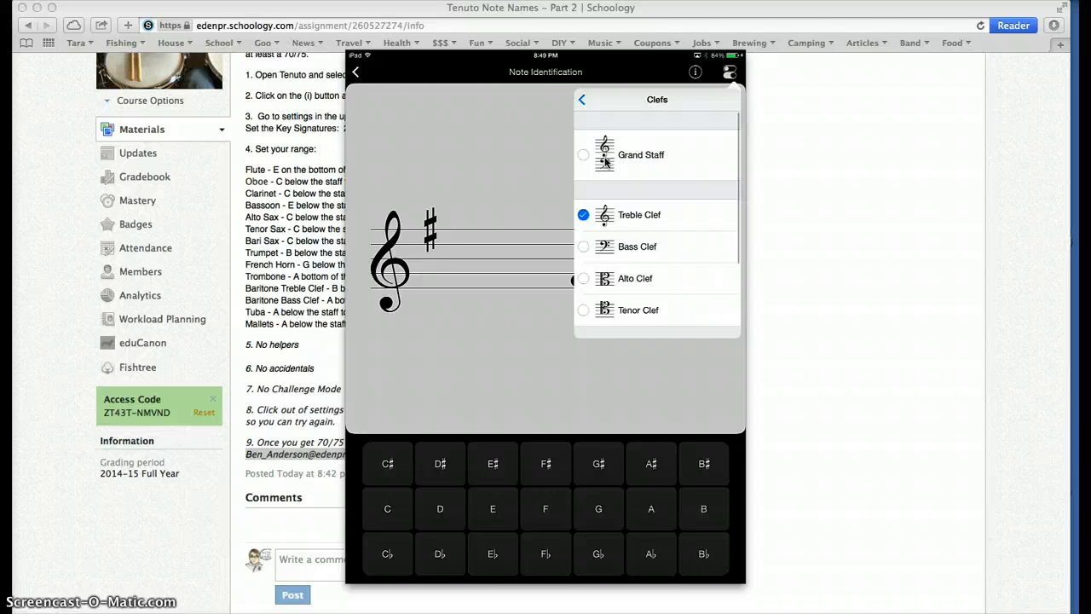
click(583, 245)
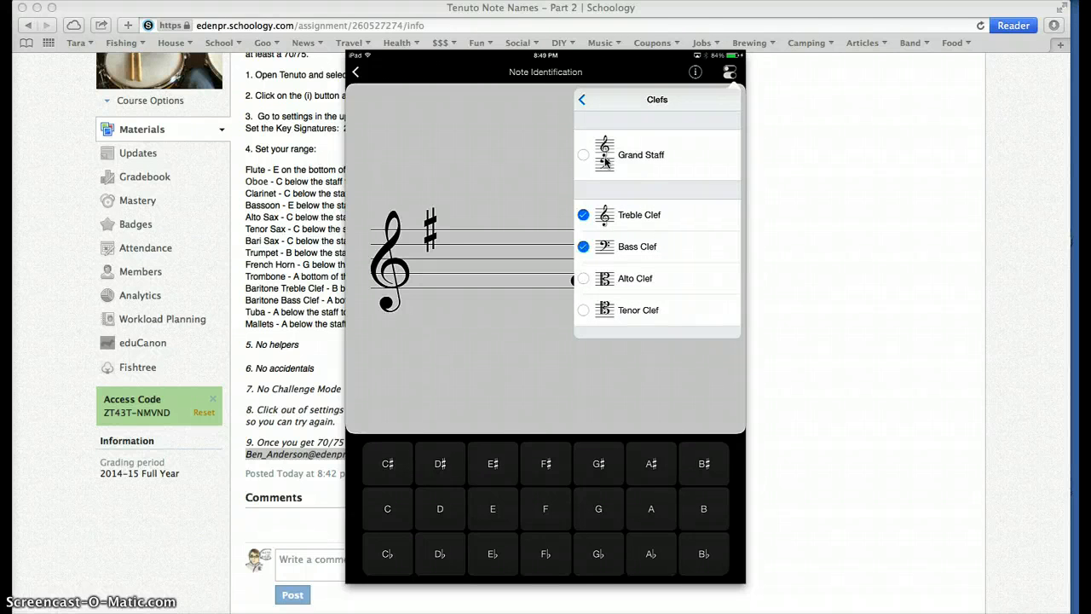
click(583, 214)
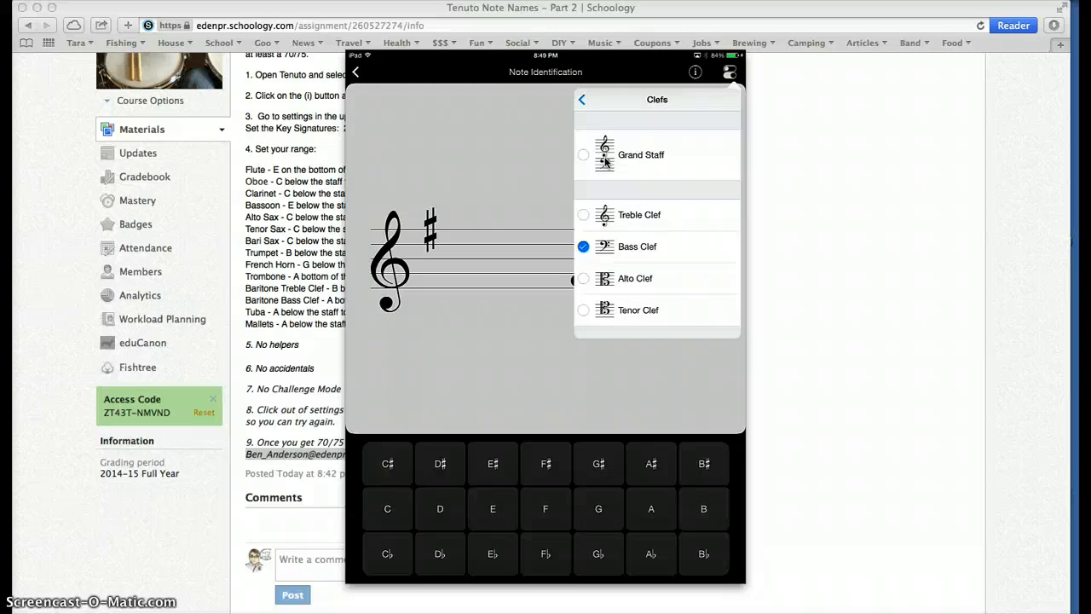
click(583, 99)
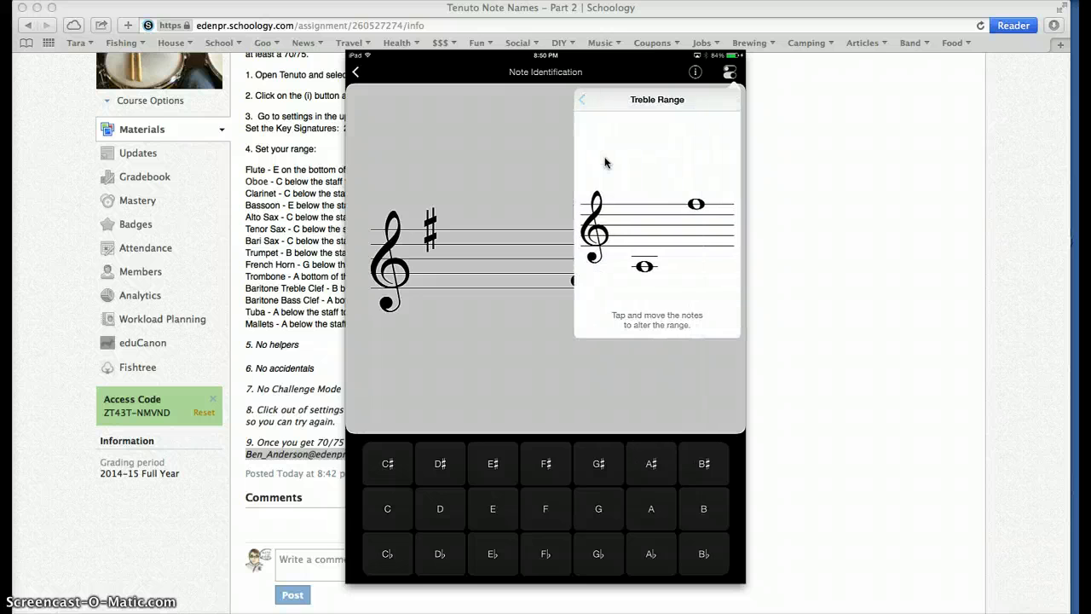
click(581, 99)
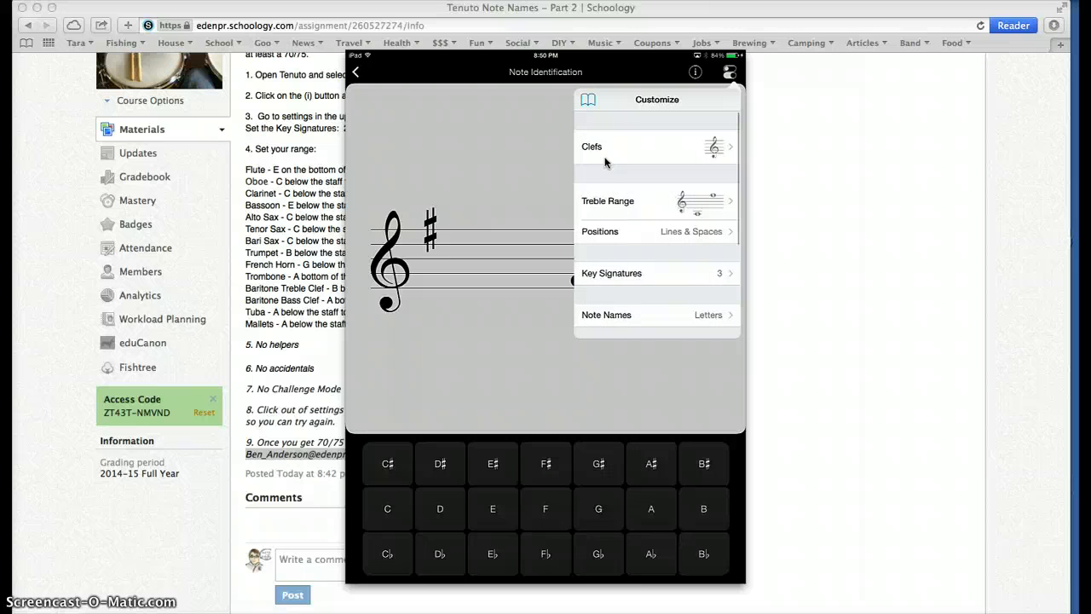
Step: Tick the required key signatures, leave helpers, accidentals and Challenge limits off, and return to the exercise
scroll(down, 3)
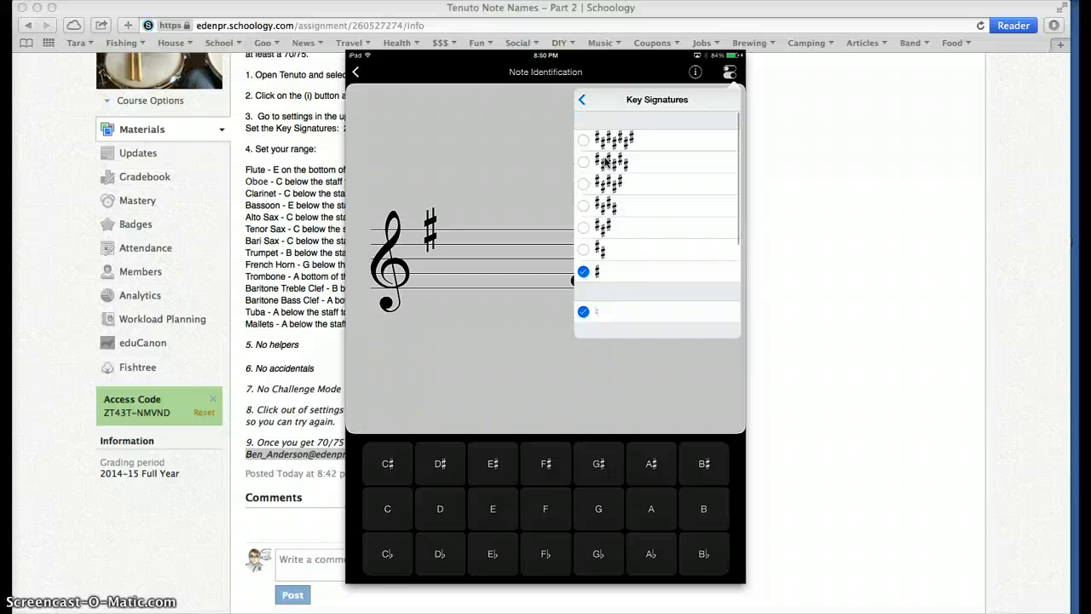
scroll(down, 3)
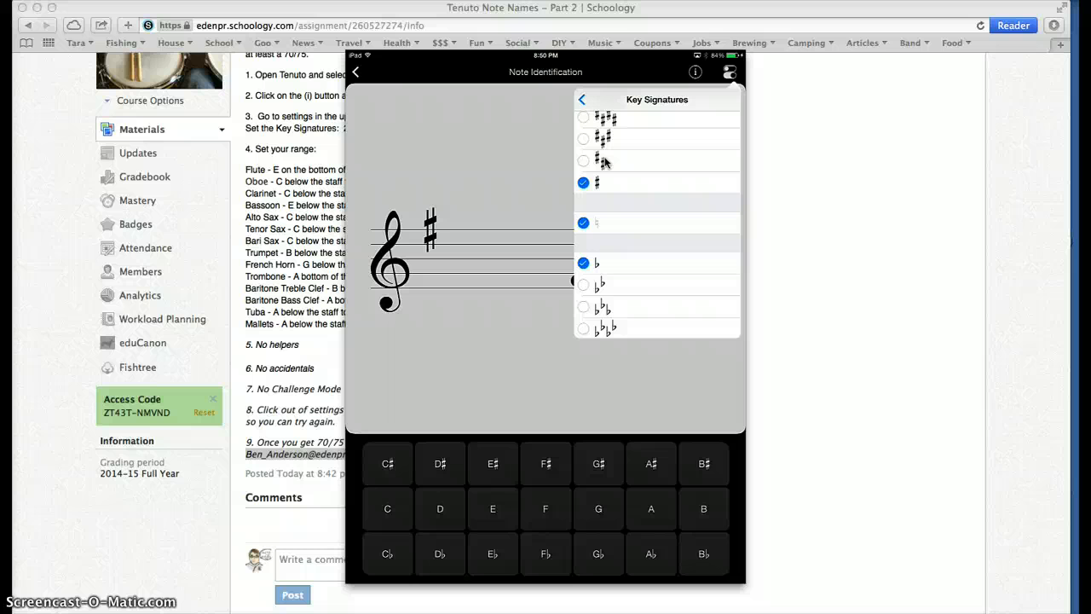
click(583, 161)
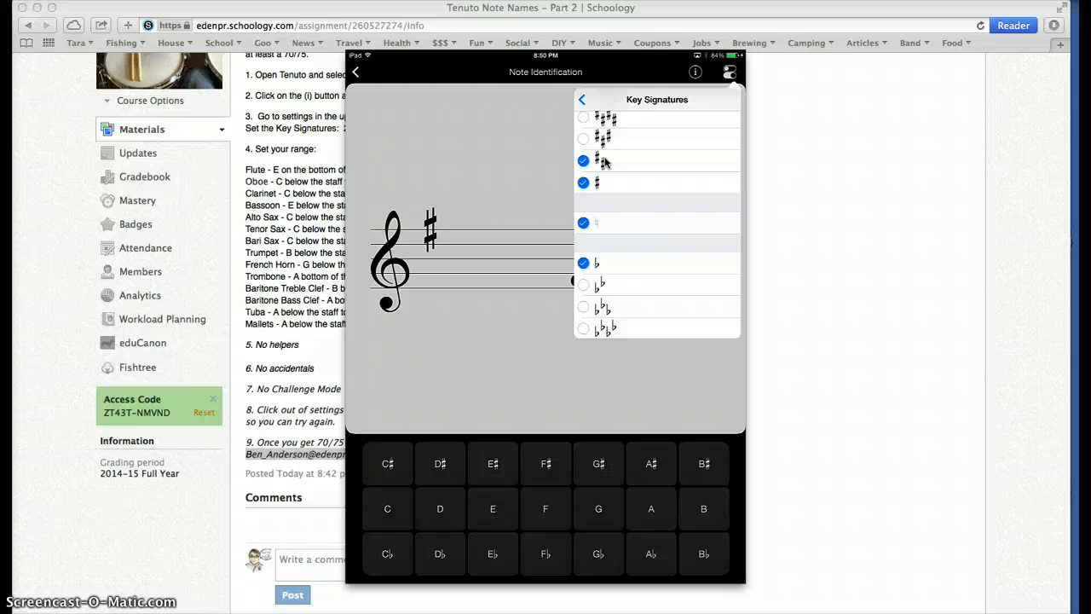
click(583, 283)
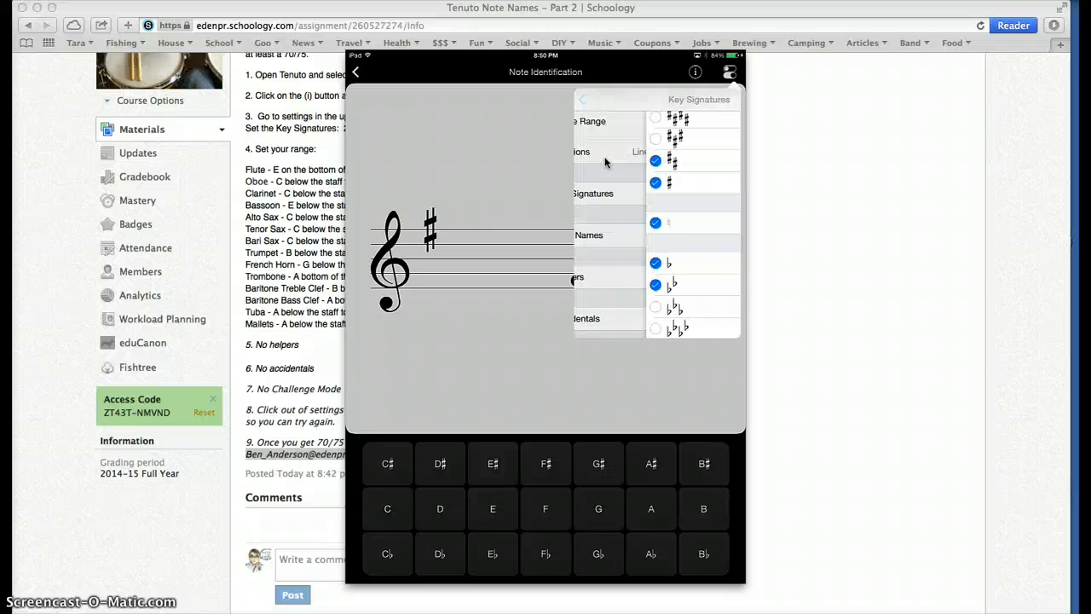
click(588, 98)
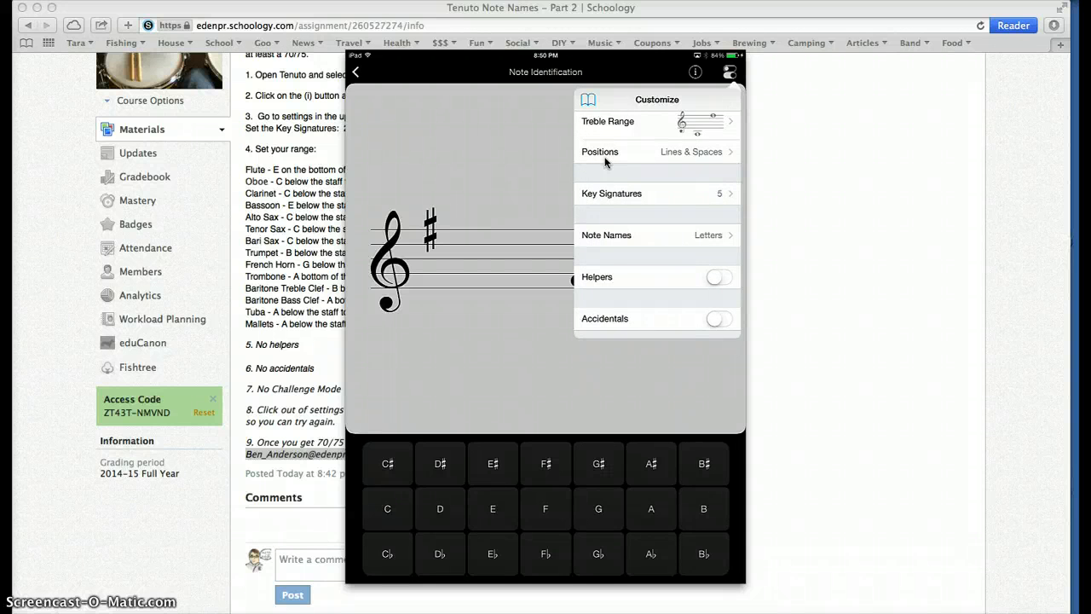
scroll(down, 3)
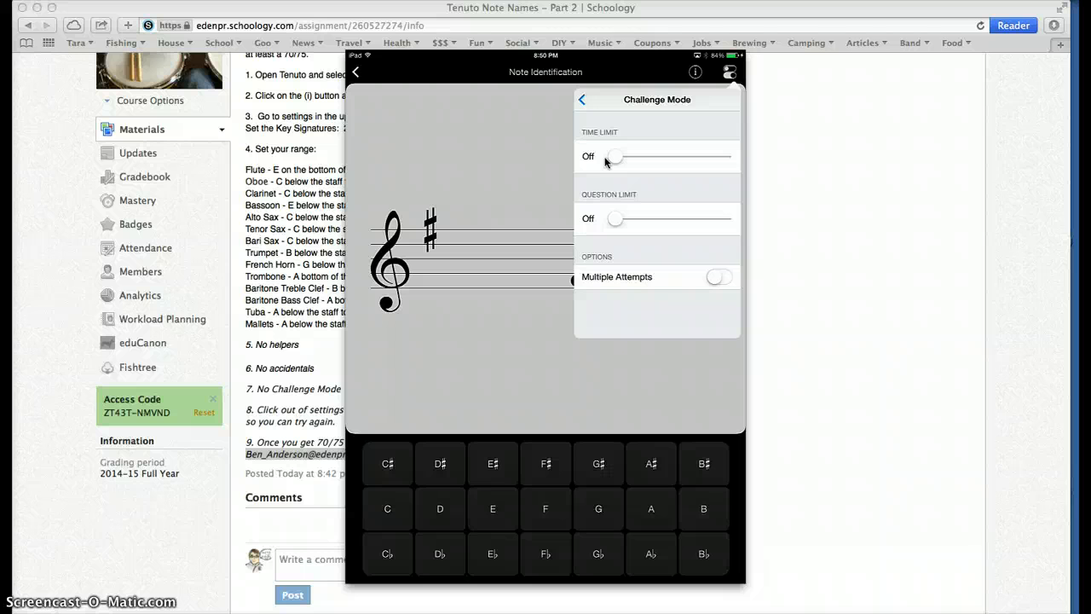
click(583, 99)
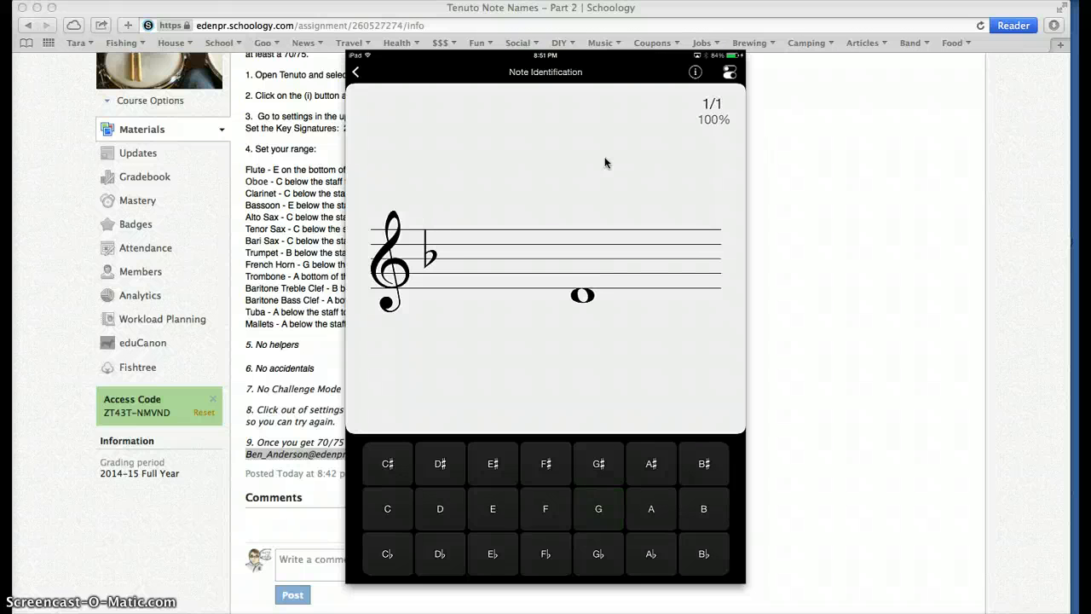
Step: Answer the treble-clef notes on the staff with the letter keys, starting with D
click(440, 508)
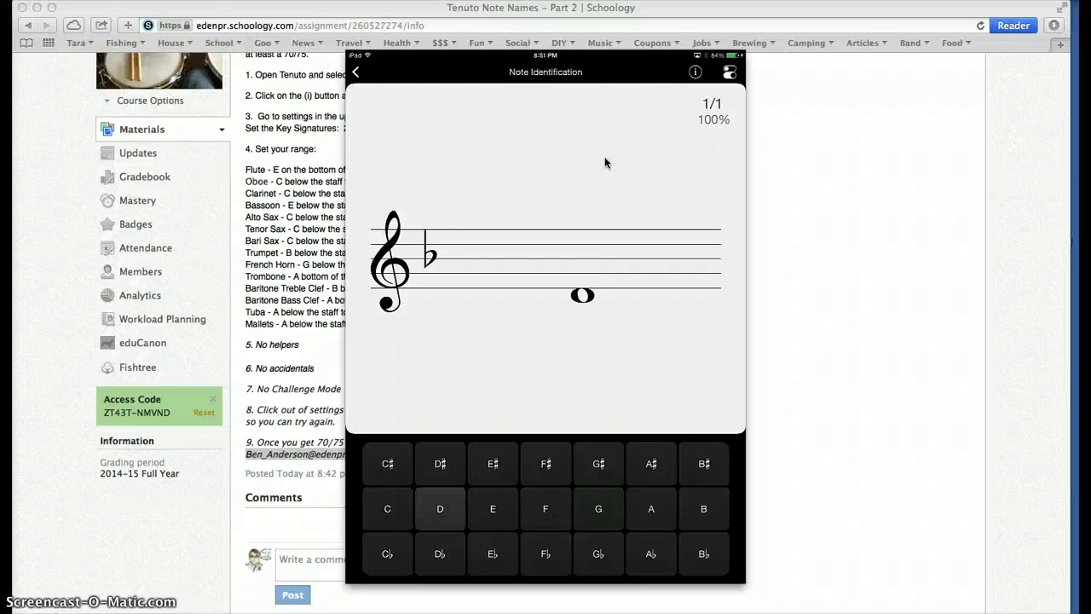
click(440, 508)
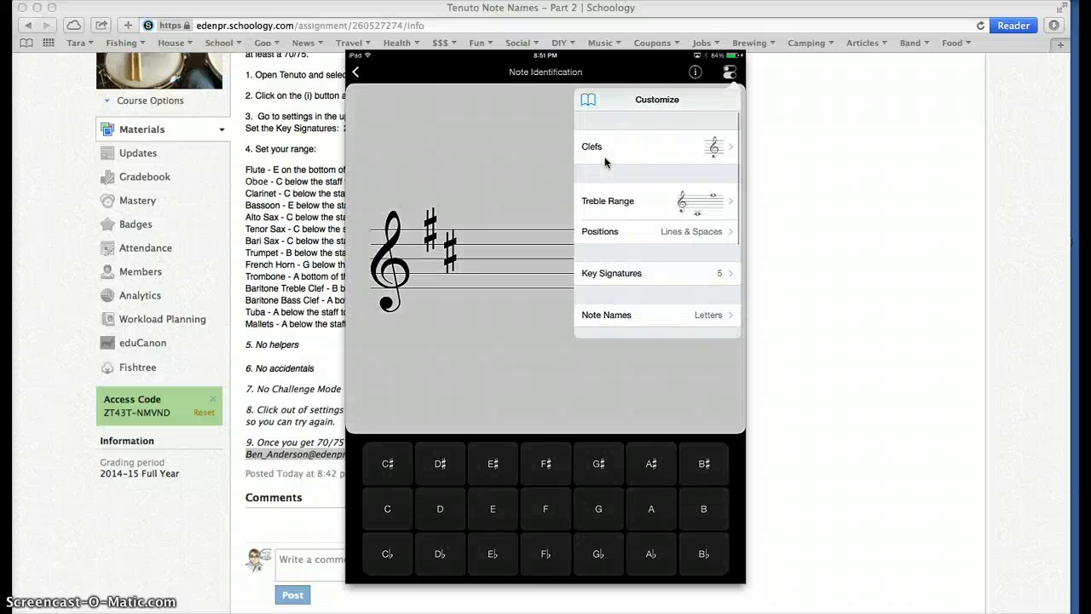
Step: Switch the exercise to bass clef and answer the bass-clef notes correctly for 10/10
click(656, 146)
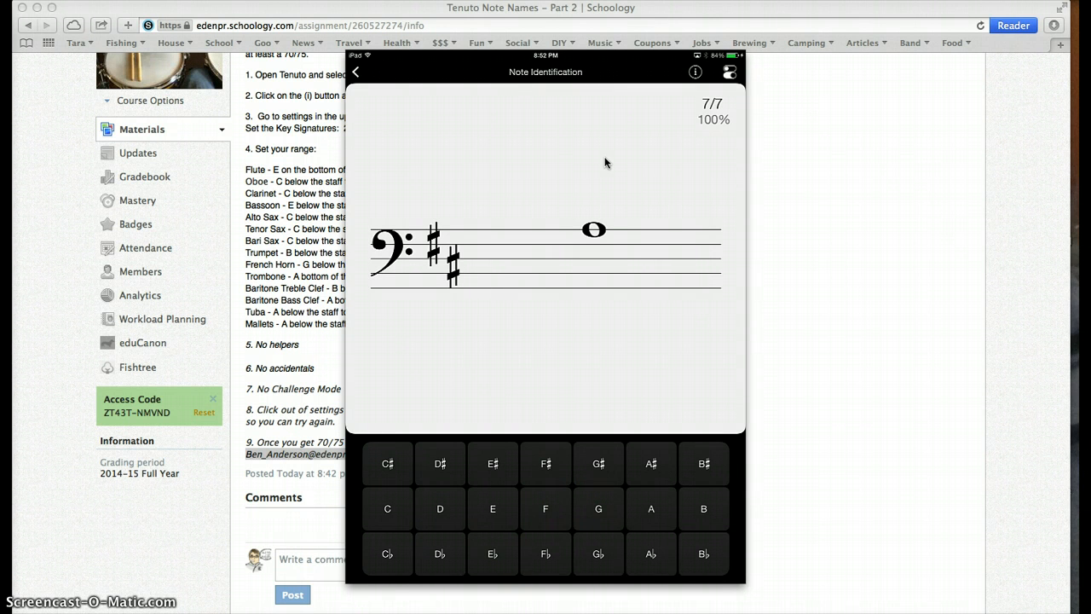
click(652, 508)
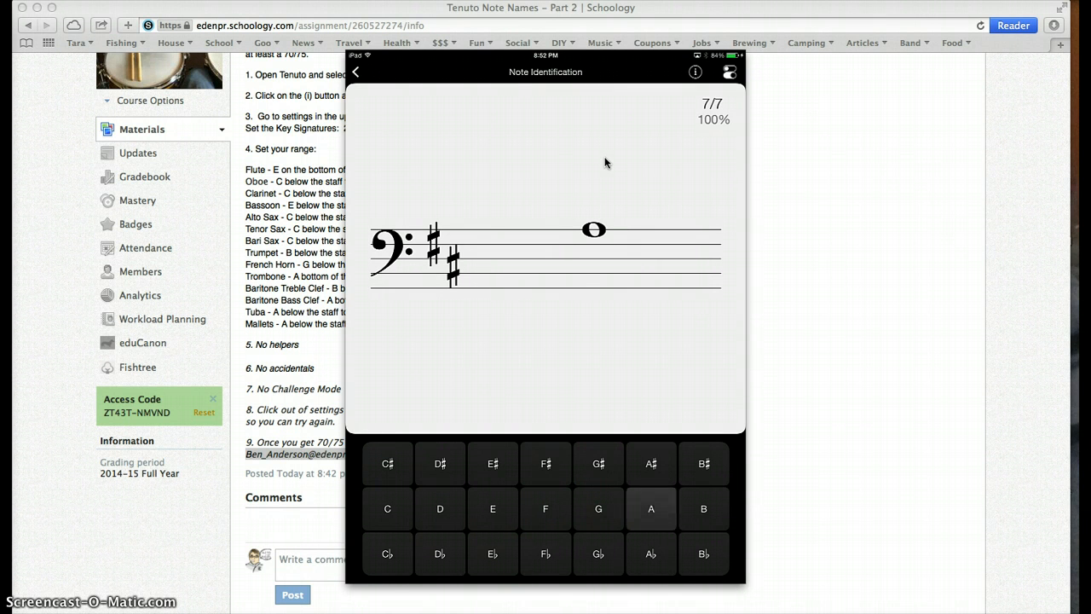
click(651, 508)
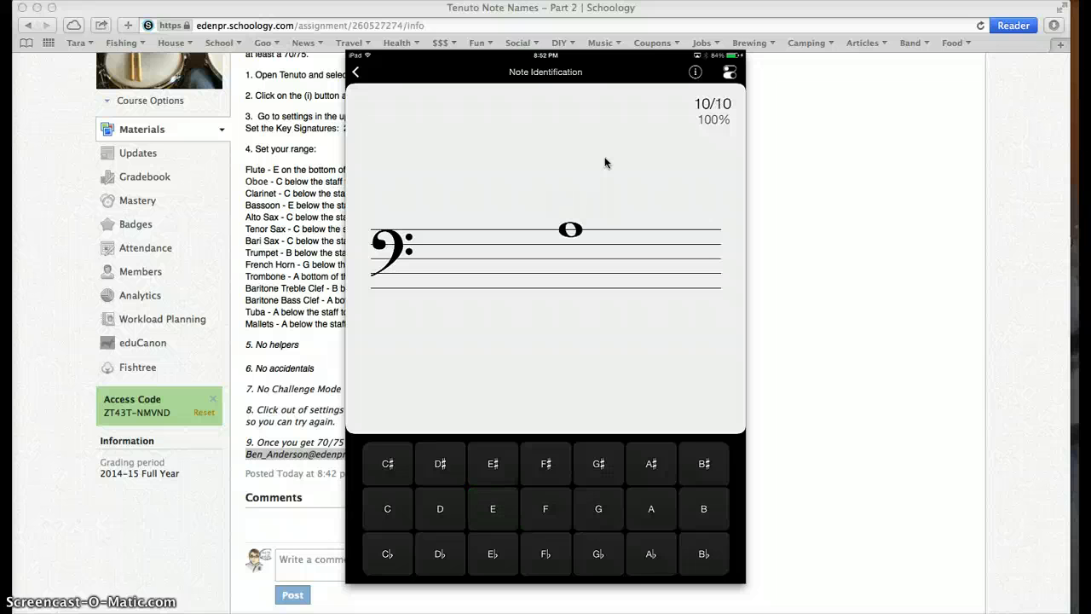
Step: Reset the score to 0/0 and recheck that the five key signatures are still set
click(695, 72)
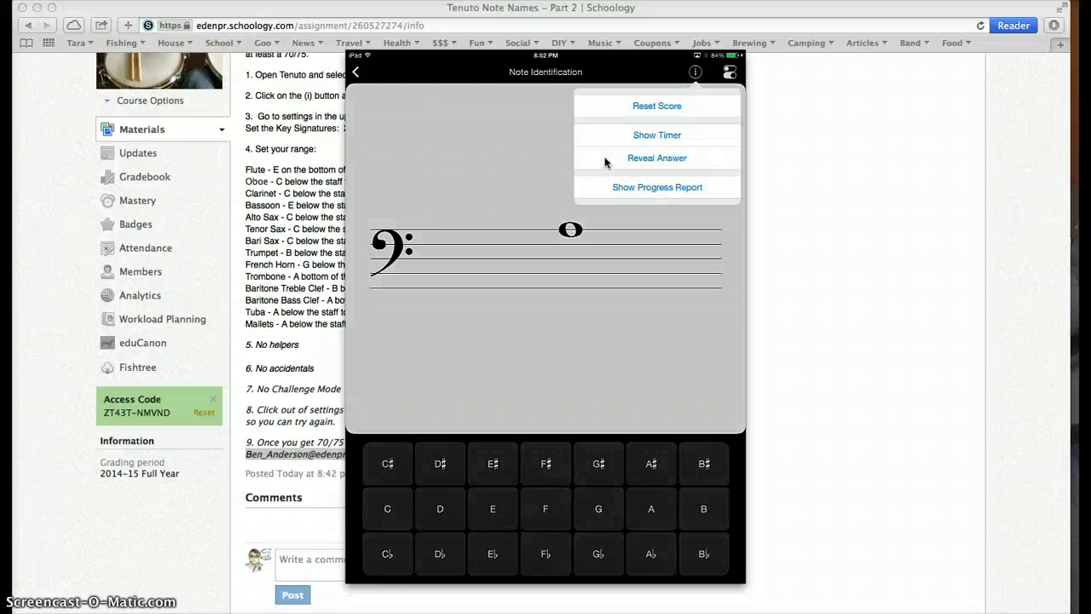
click(656, 106)
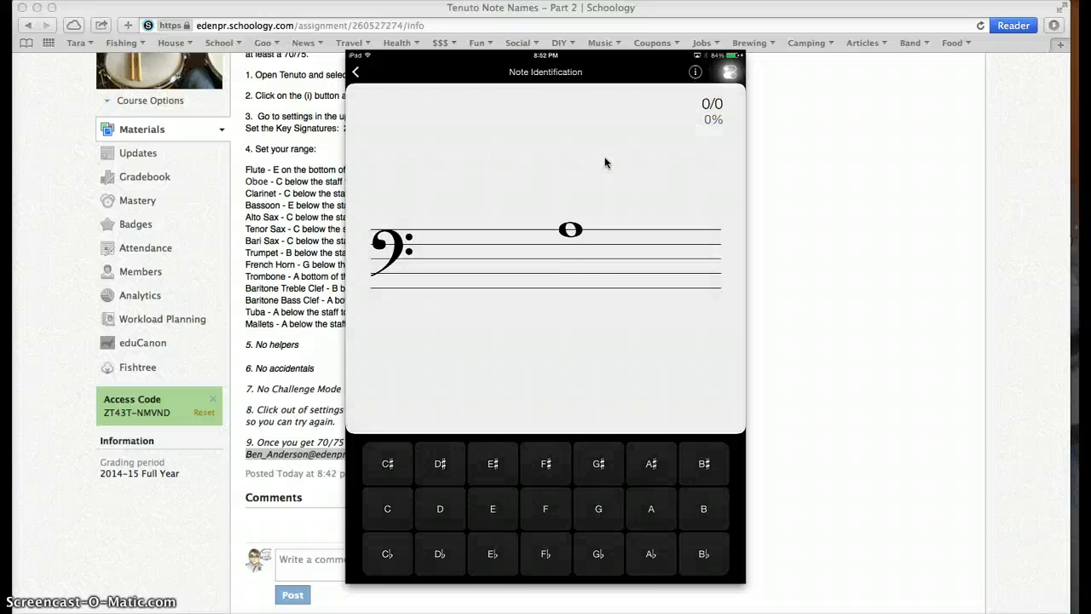
click(730, 72)
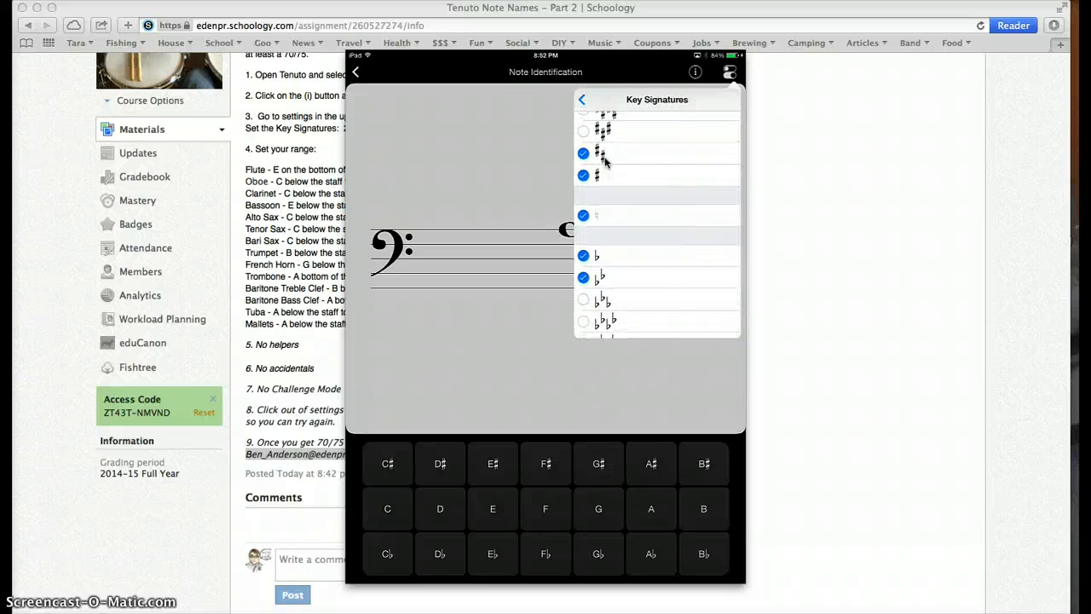
click(583, 99)
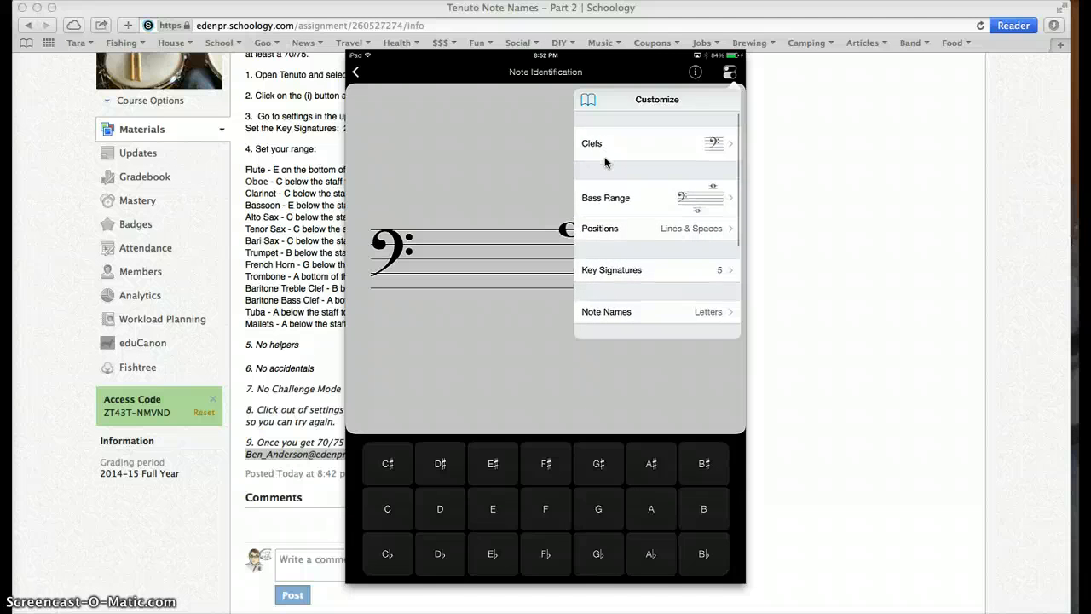
scroll(down, 3)
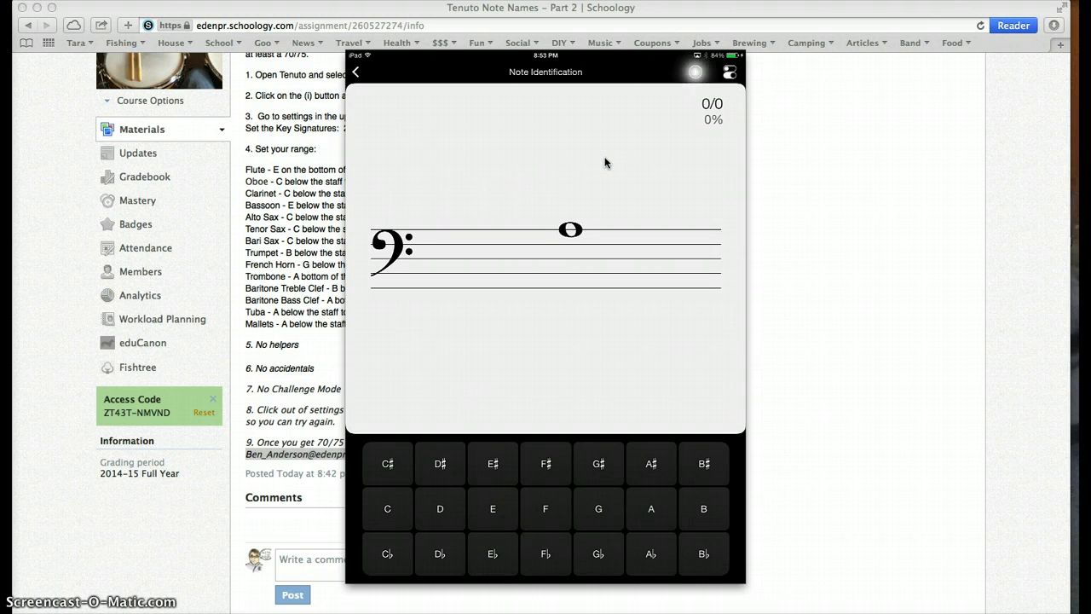
Step: Show the progress report, replace the prefilled name with your own and sign it
click(695, 71)
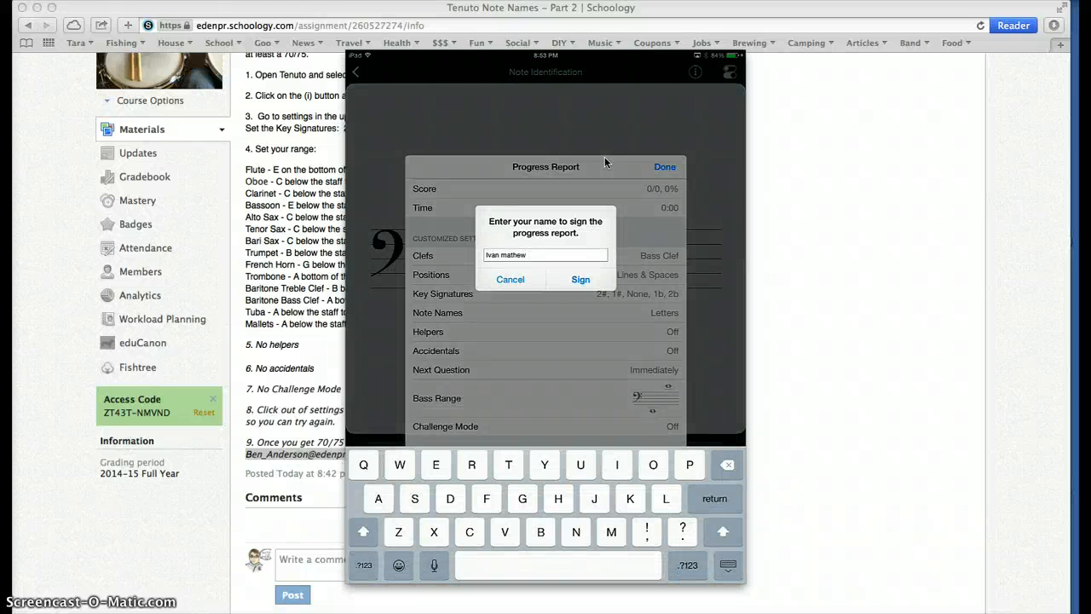
key(backspace)
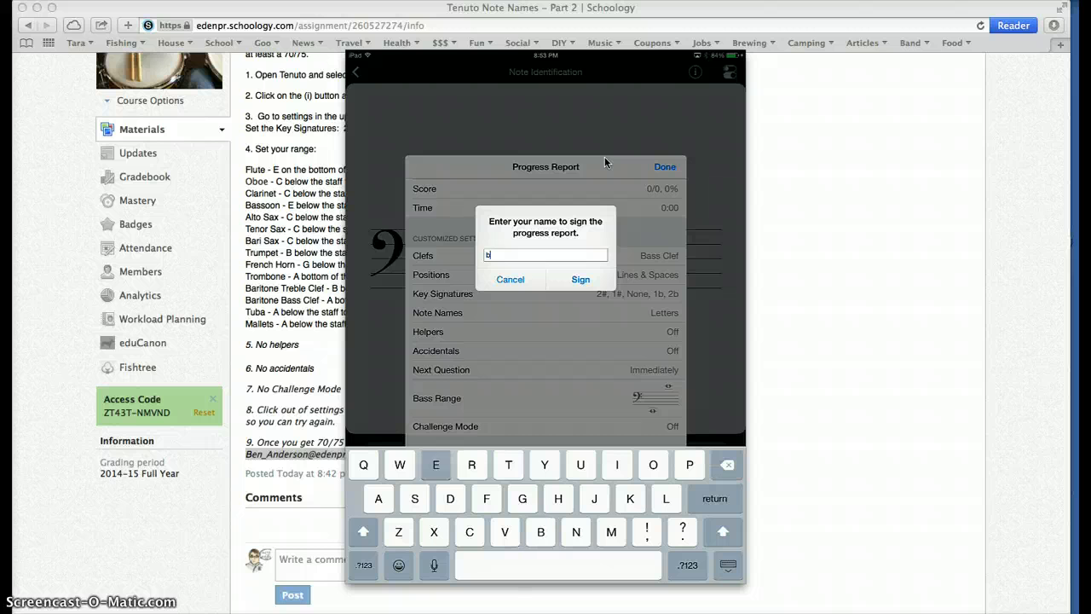
text(en)
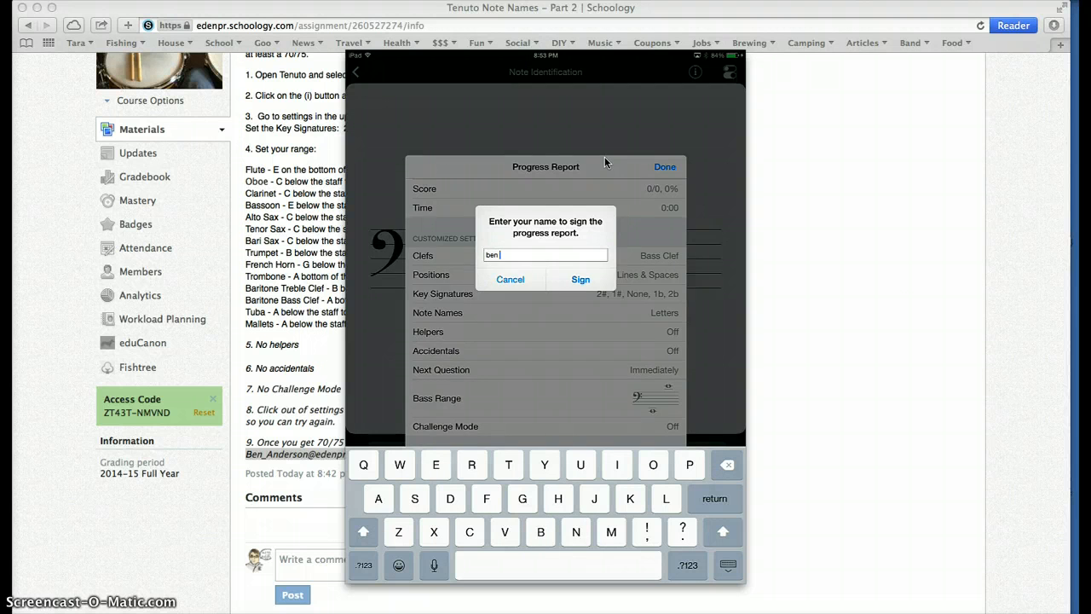
click(580, 280)
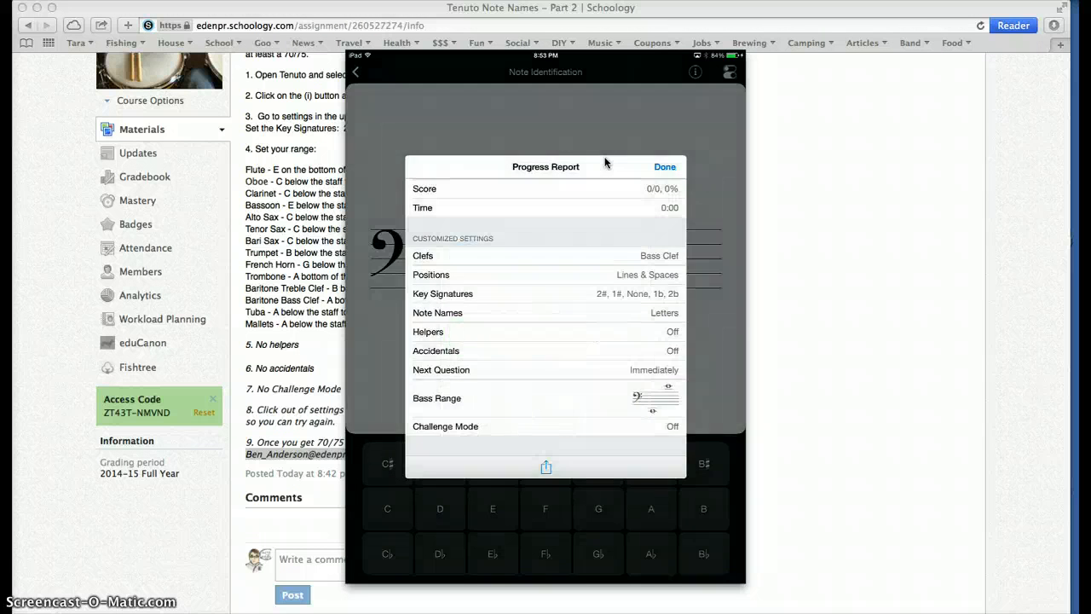
Step: Email the signed progress report to the teacher's address, send it and close the report
click(546, 467)
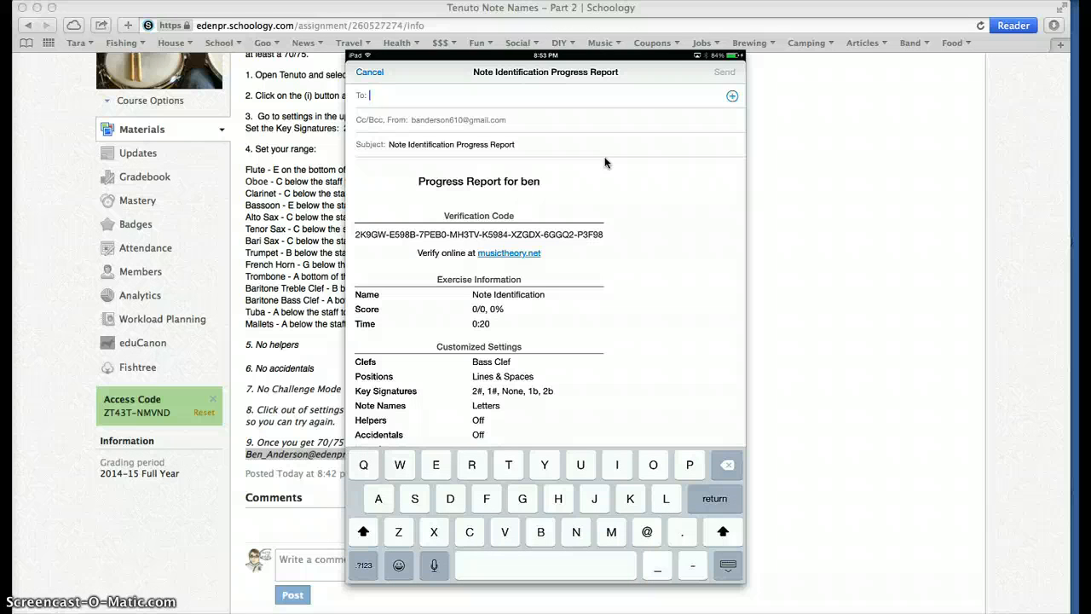
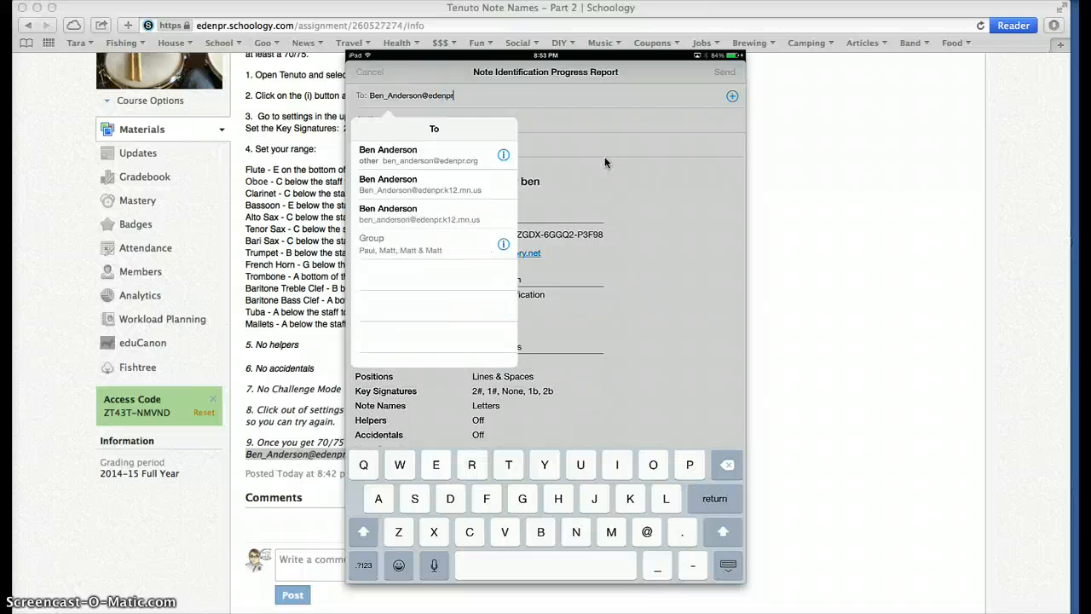
click(389, 154)
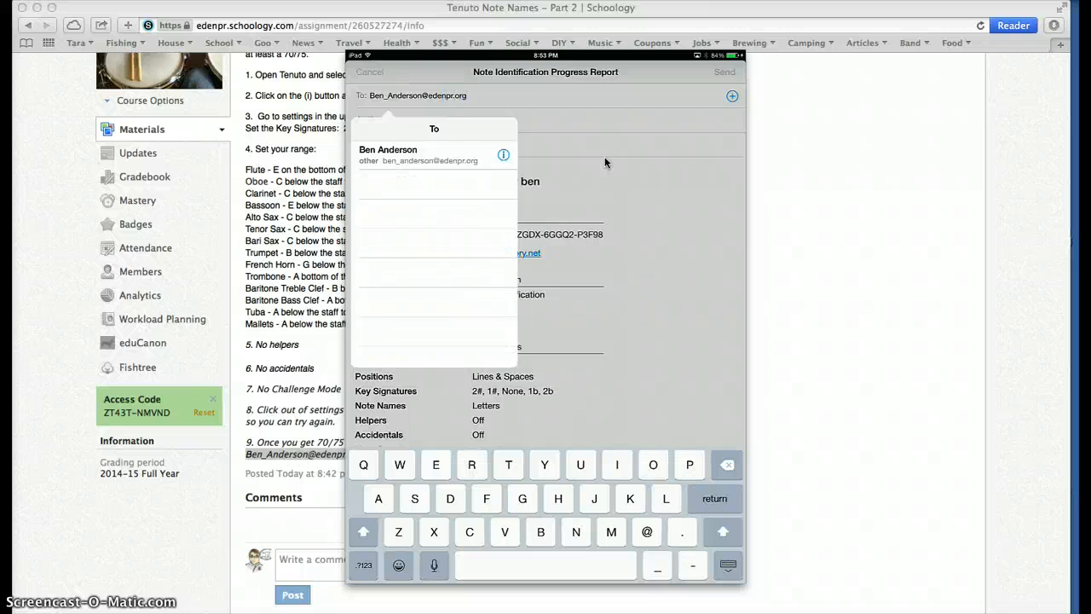
click(389, 154)
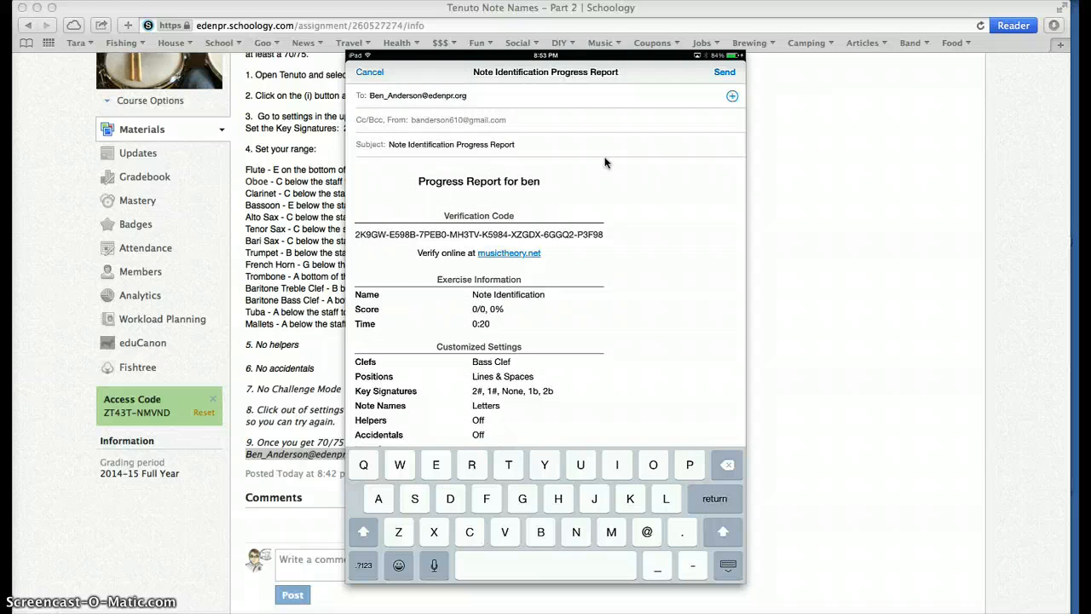
click(368, 72)
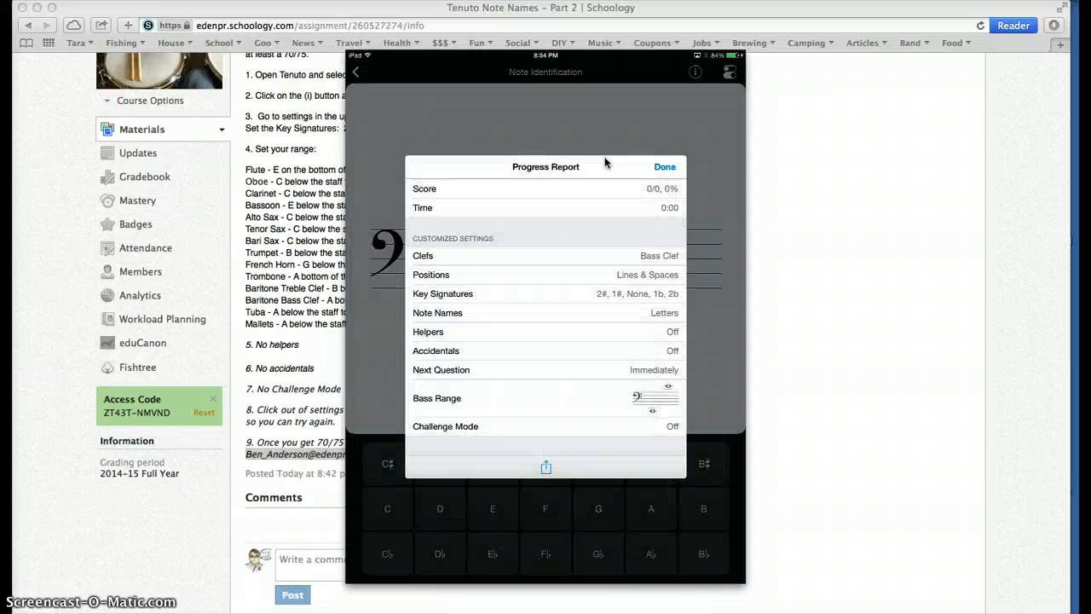
click(665, 167)
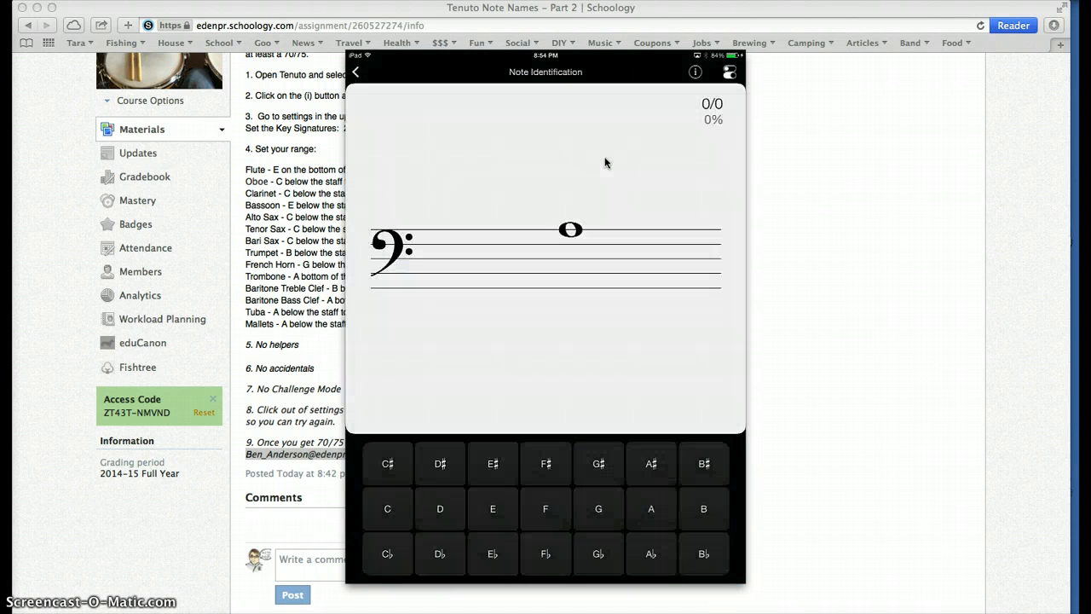